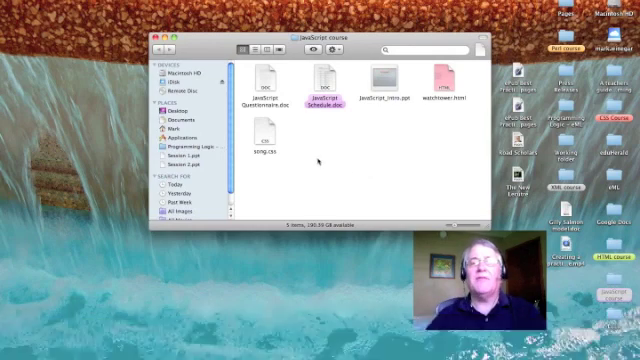
# Open the song web page's HTML file from the JavaScript lesson folder in TextWrangler
pyautogui.click(440, 84)
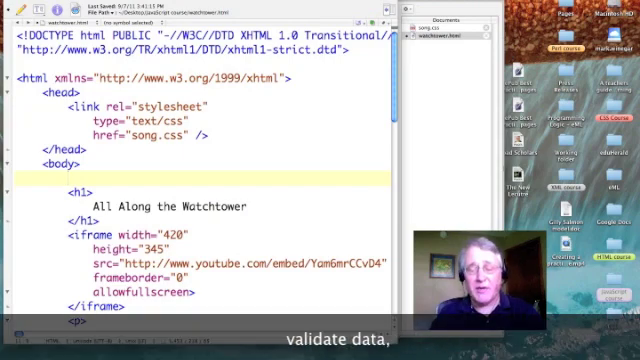
# Write <script type="text/javascript"> and its closing </script> above the h1, leaving an empty line inside
pyautogui.write('<script type="')
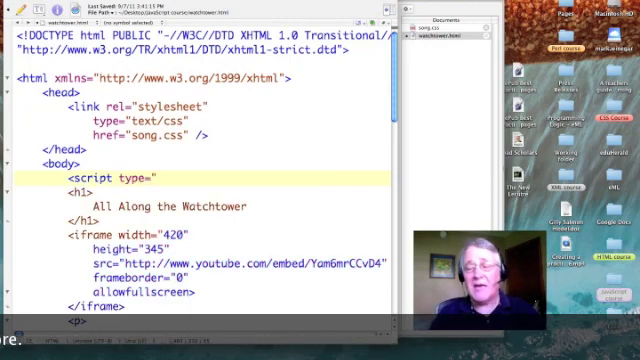
pyautogui.write('text/')
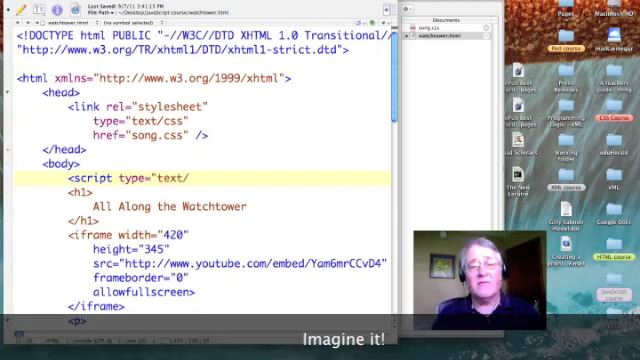
pyautogui.write('javascript">')
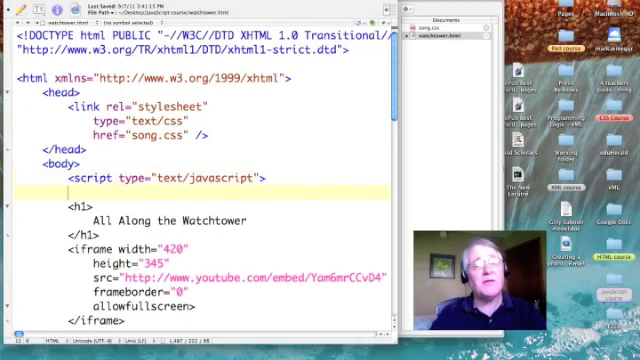
pyautogui.write('</s')
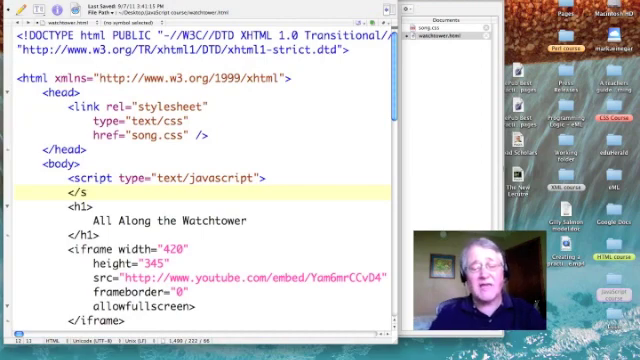
pyautogui.write('cript>')
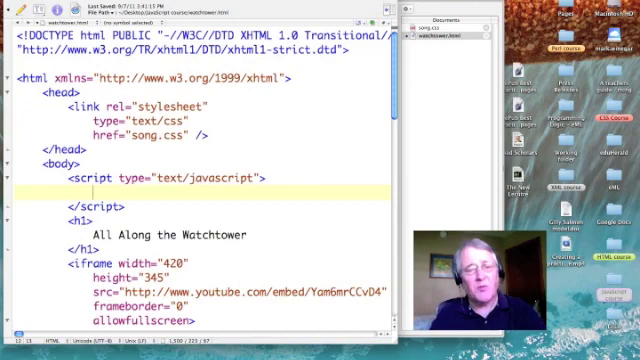
# Start document.write( on the empty line inside the script block
pyautogui.write('document.')
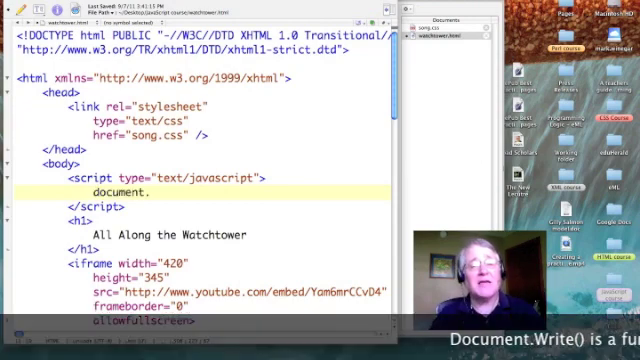
pyautogui.write('write')
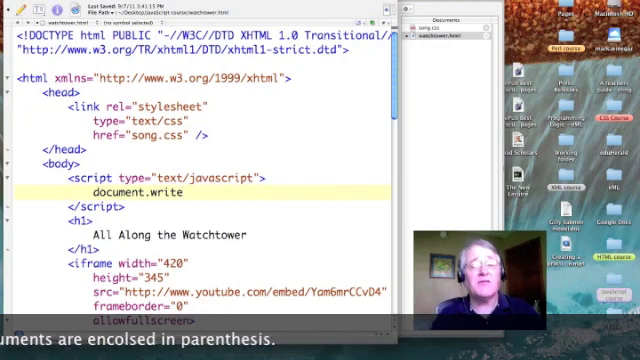
pyautogui.write('(')
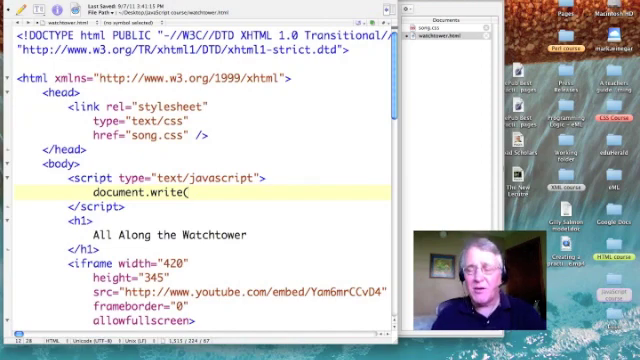
# Finish the statement as document.write("<p>" + Date() + "</p>"); so it writes the current date in a paragraph
pyautogui.write('",p>')
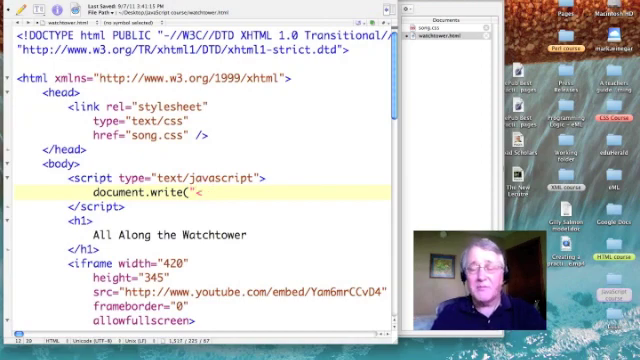
pyautogui.write('p>')
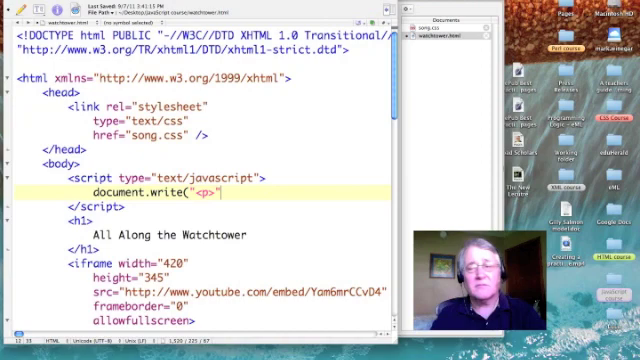
pyautogui.write('+')
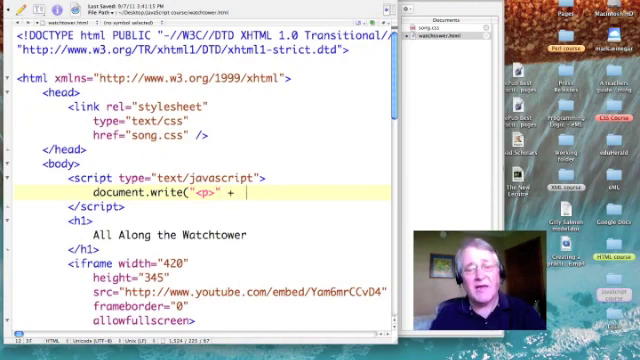
pyautogui.write('da')
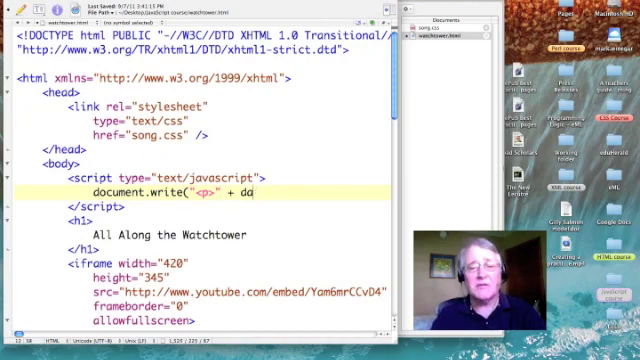
pyautogui.write('ate')
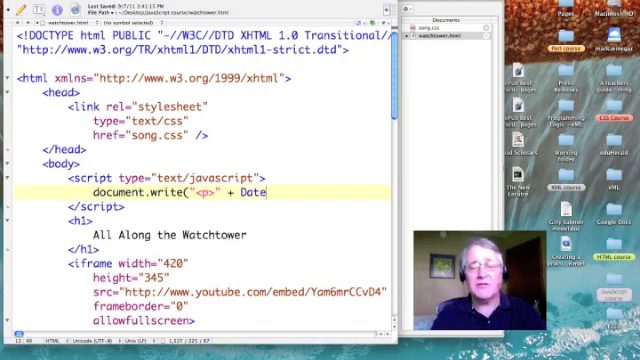
pyautogui.write('() + "</p>"')
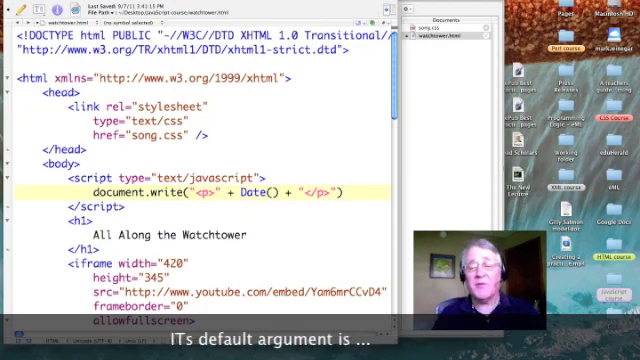
pyautogui.write(';')
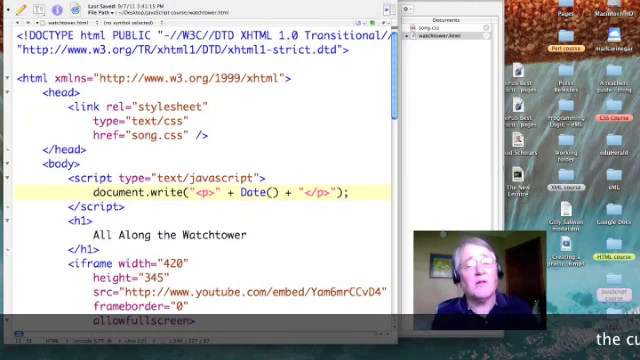